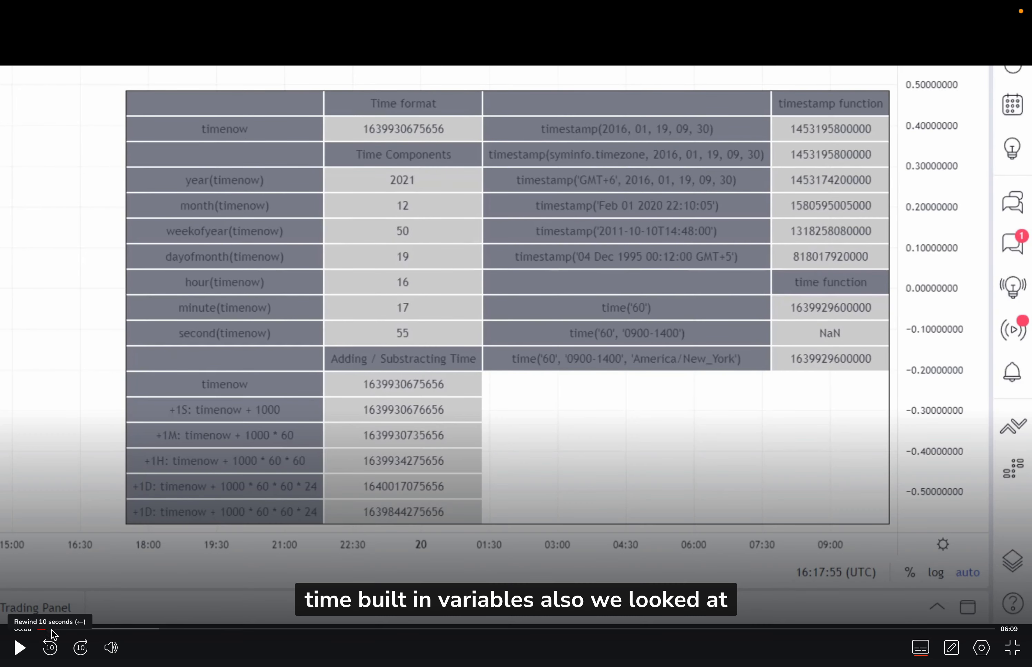
click(50, 647)
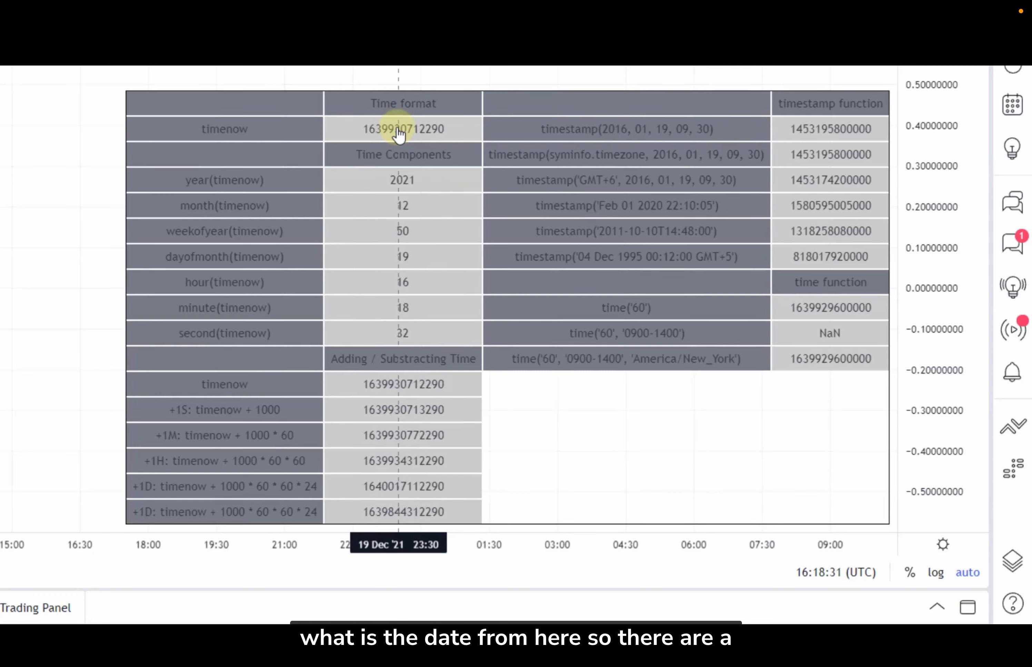
mouse_move(410, 121)
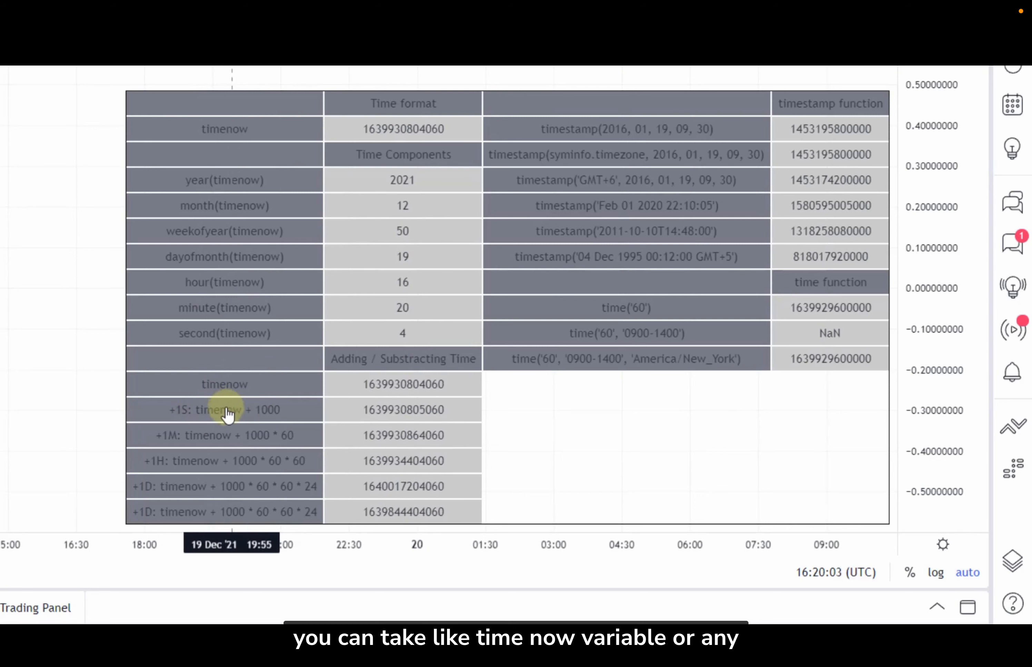
mouse_move(249, 419)
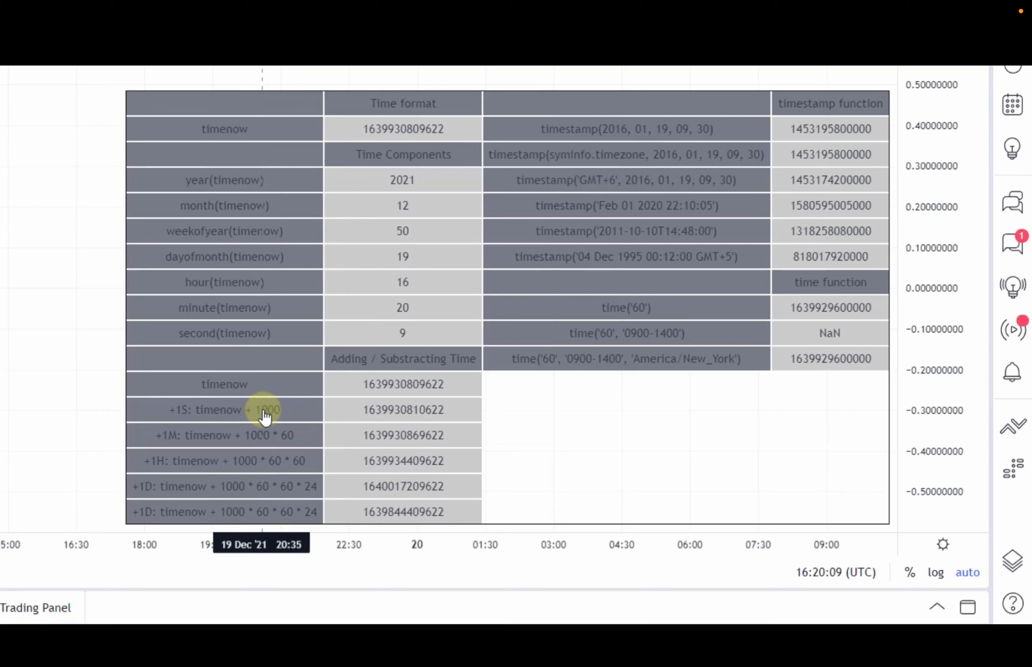
mouse_move(282, 415)
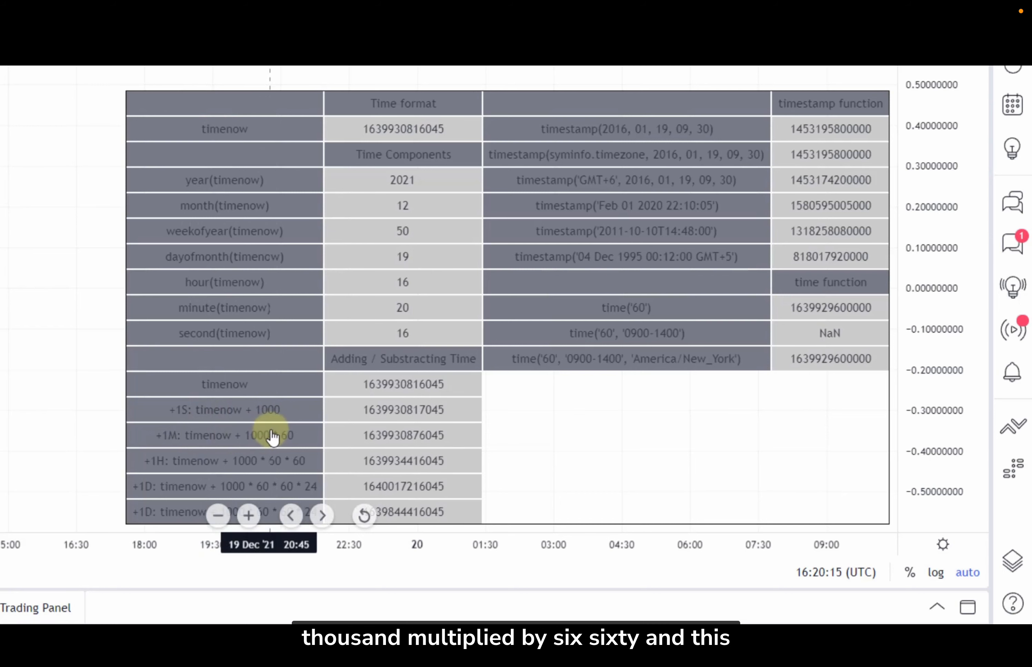
mouse_move(181, 437)
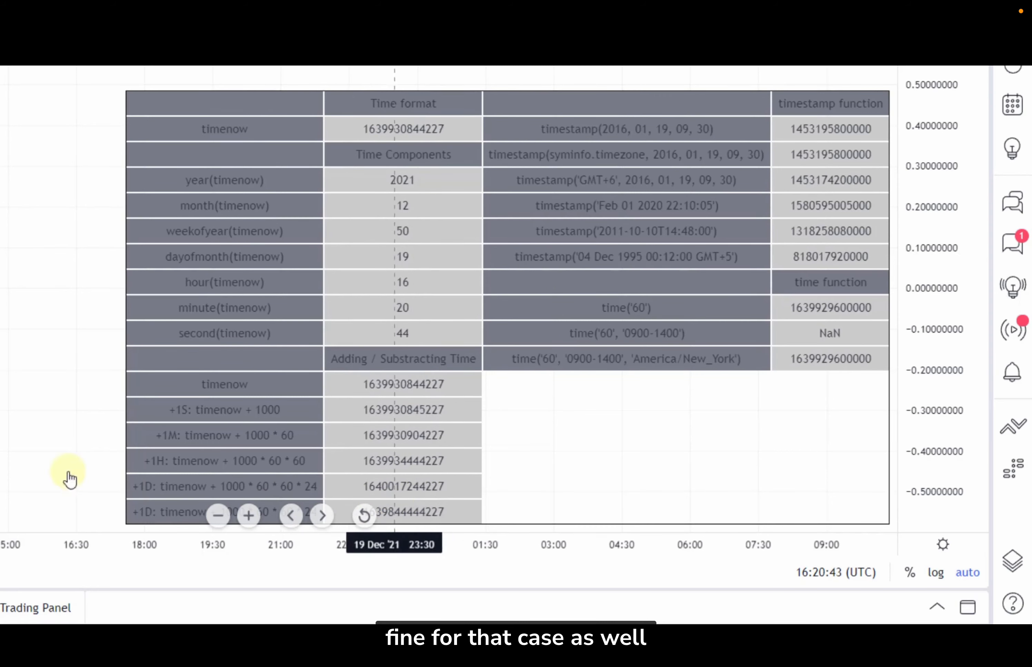
mouse_move(779, 144)
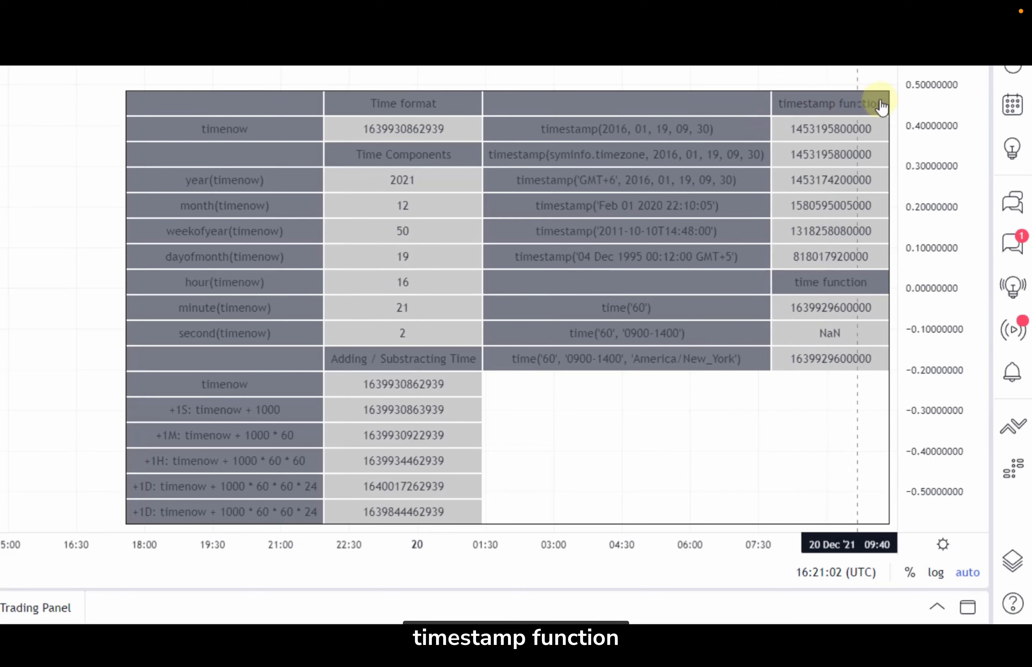
mouse_move(790, 142)
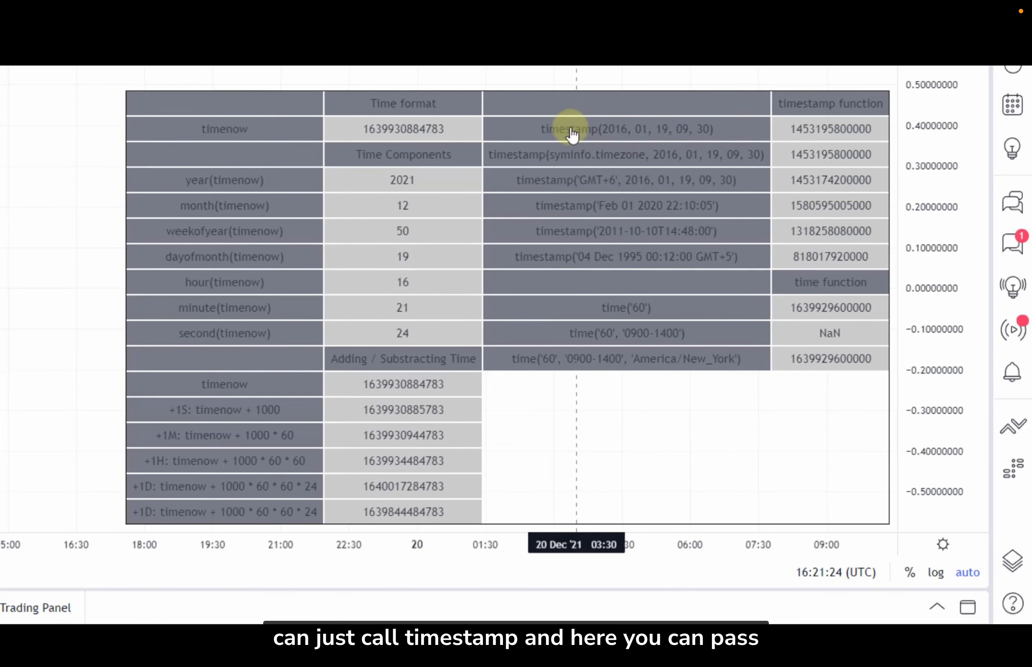
mouse_move(606, 140)
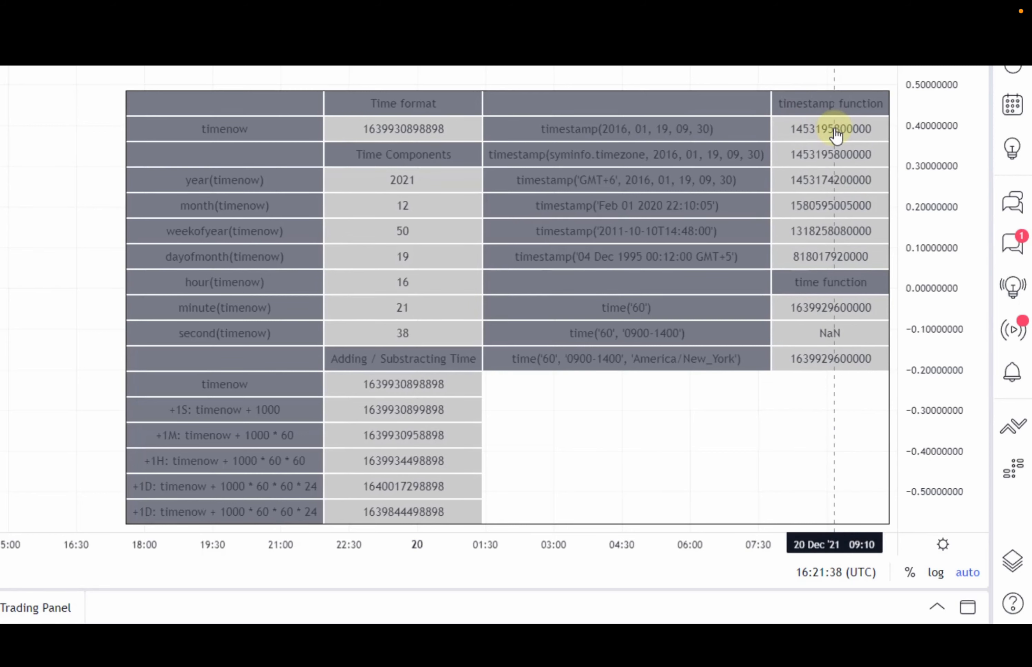
mouse_move(821, 130)
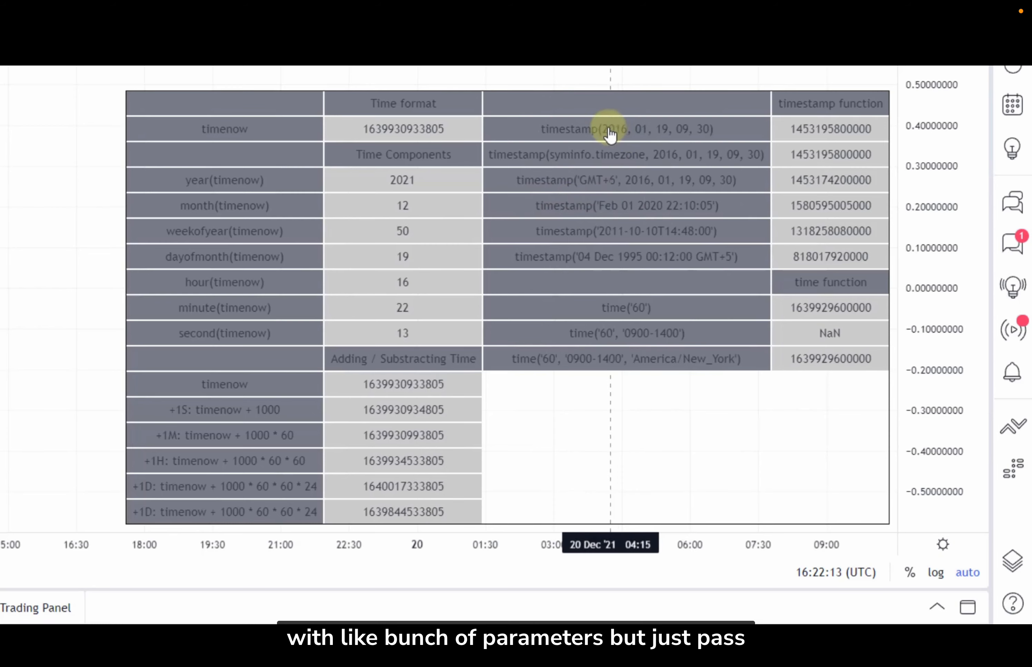
mouse_move(612, 212)
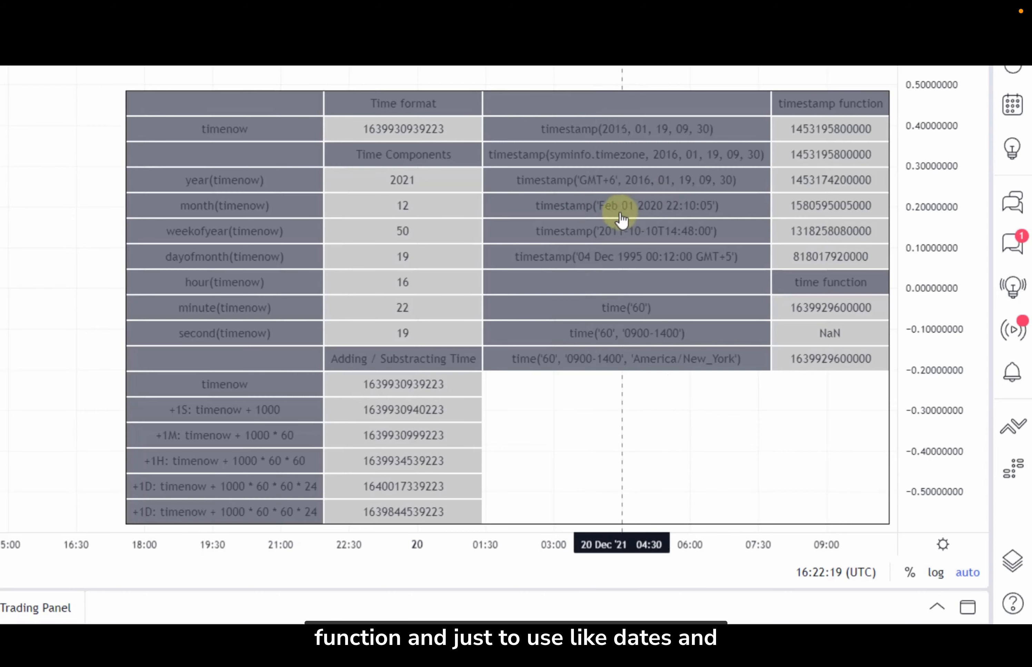
mouse_move(615, 212)
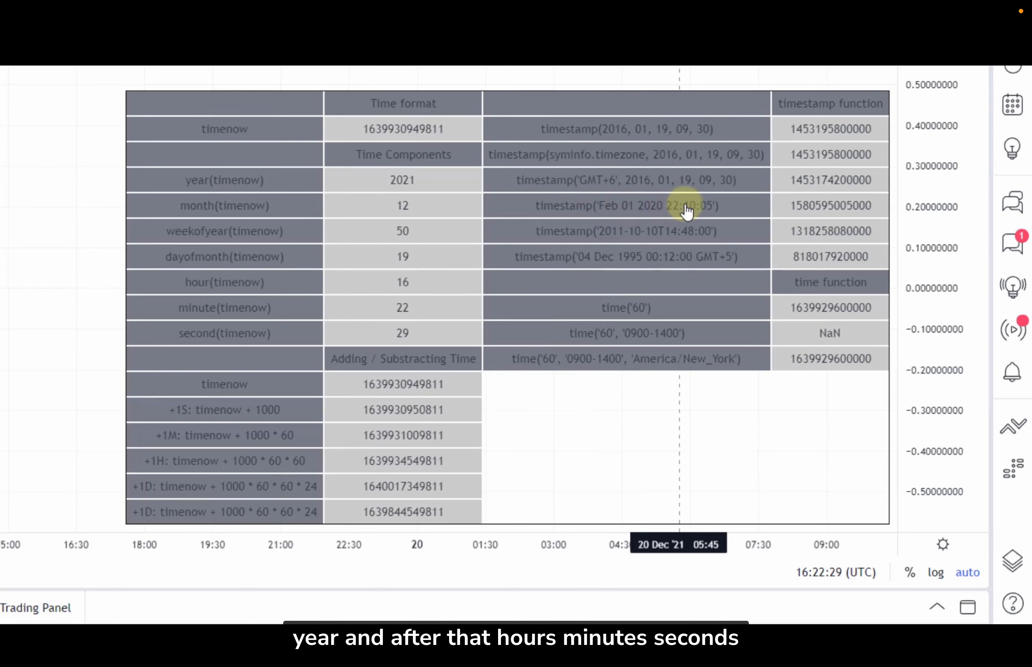
mouse_move(626, 244)
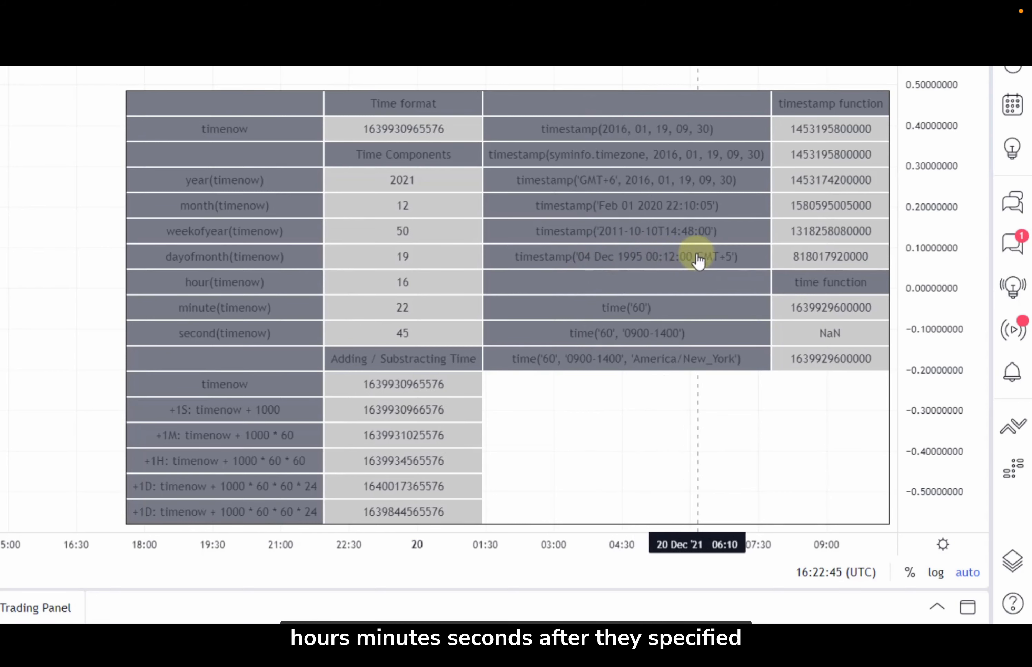
mouse_move(718, 268)
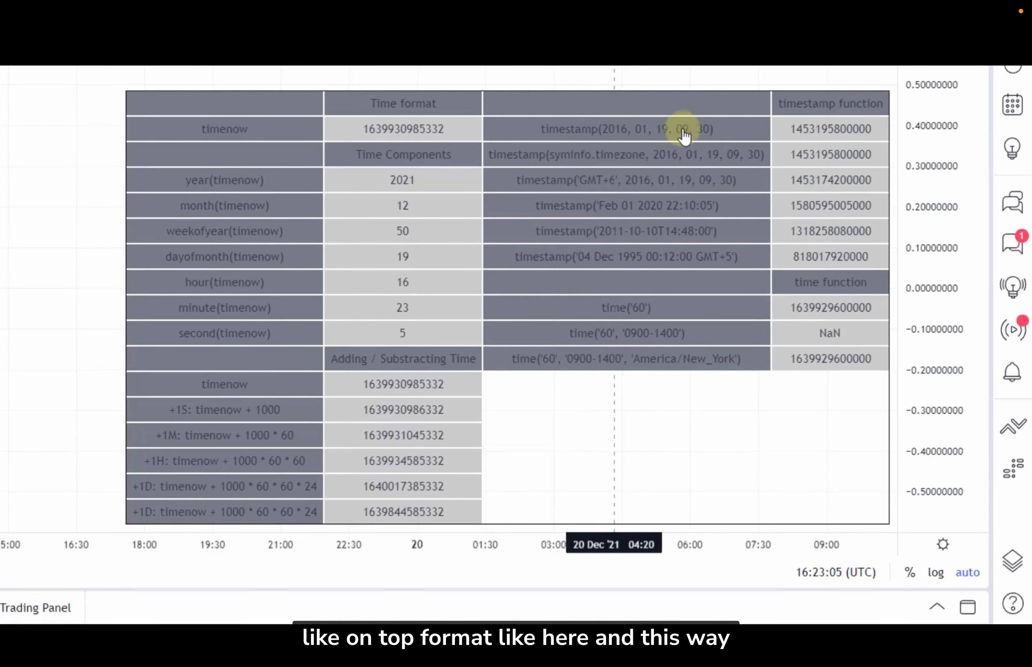
mouse_move(666, 131)
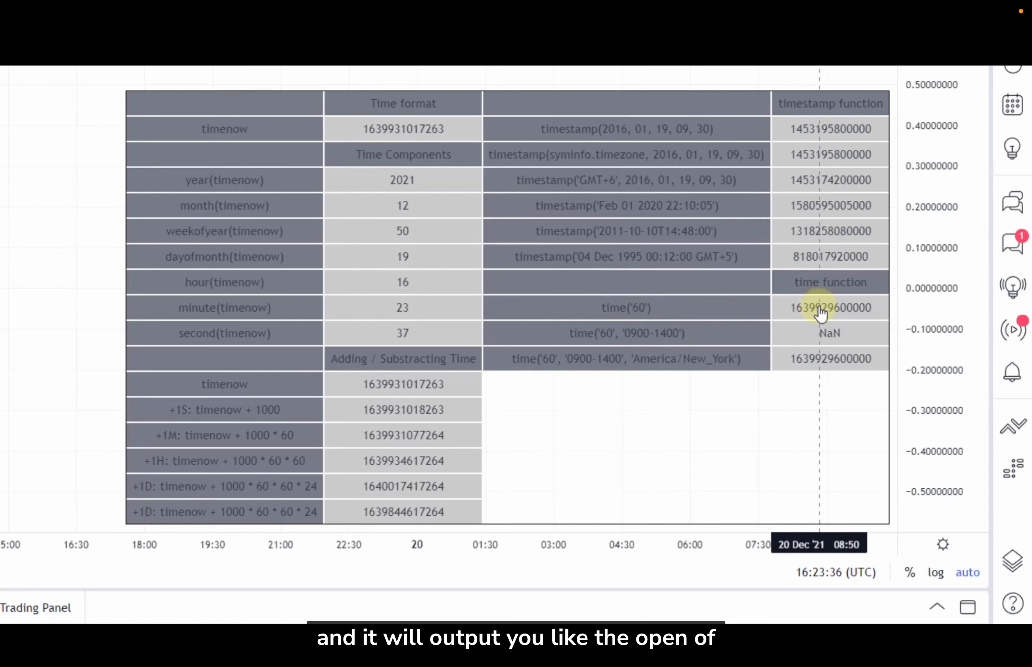
mouse_move(632, 309)
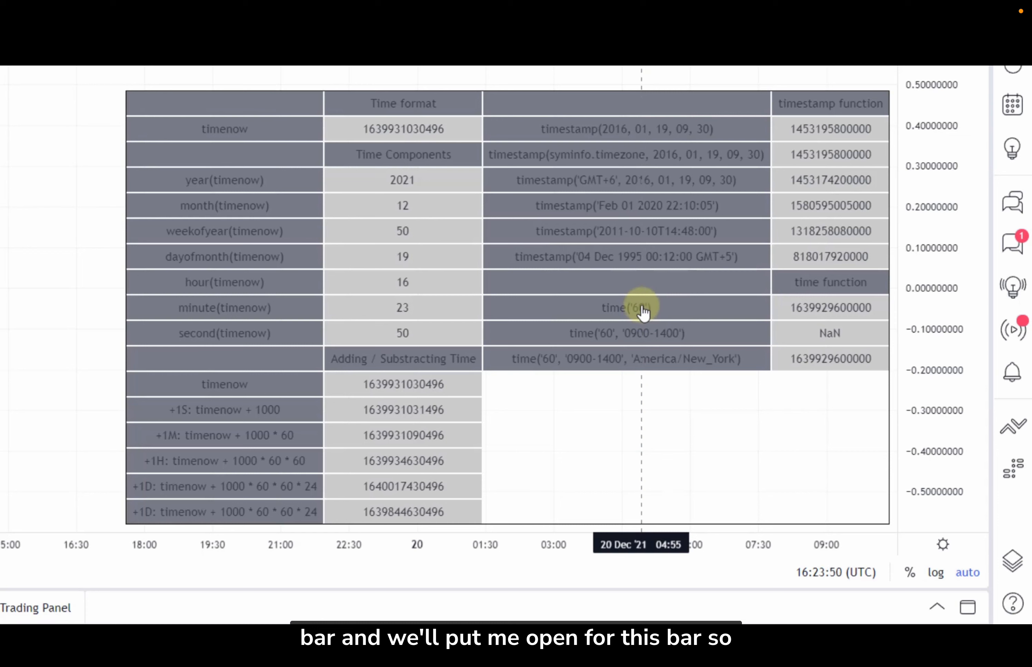
mouse_move(660, 314)
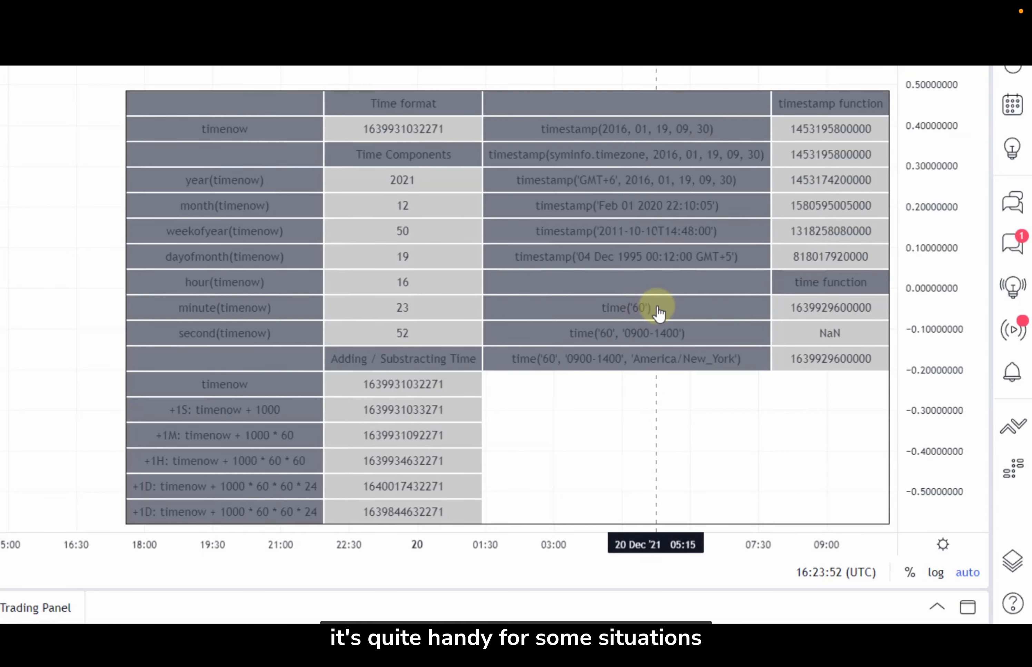
mouse_move(653, 354)
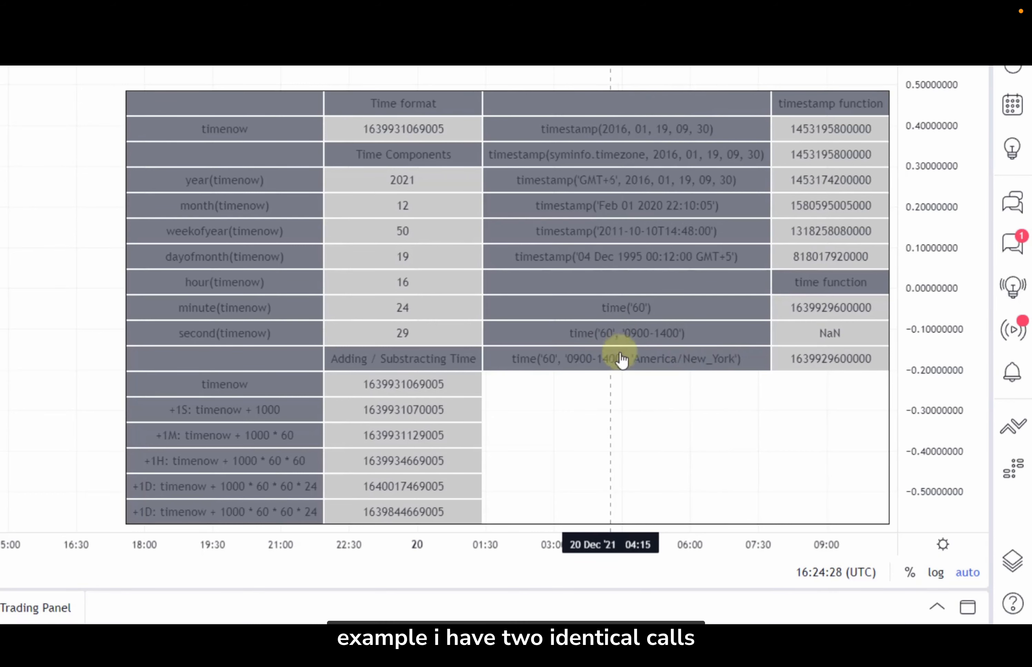
mouse_move(644, 368)
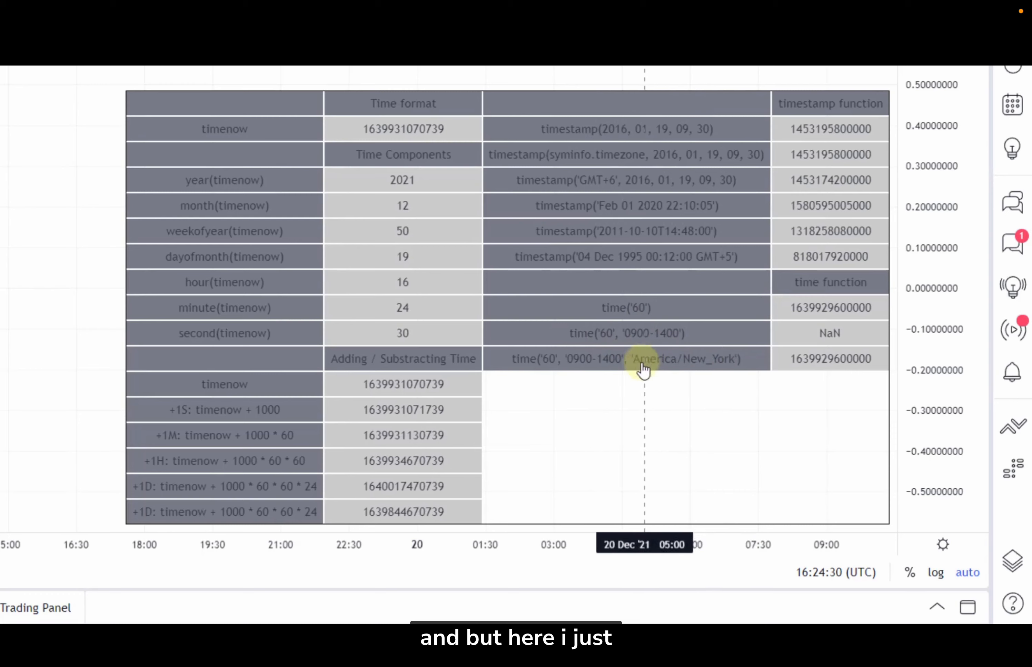
mouse_move(682, 364)
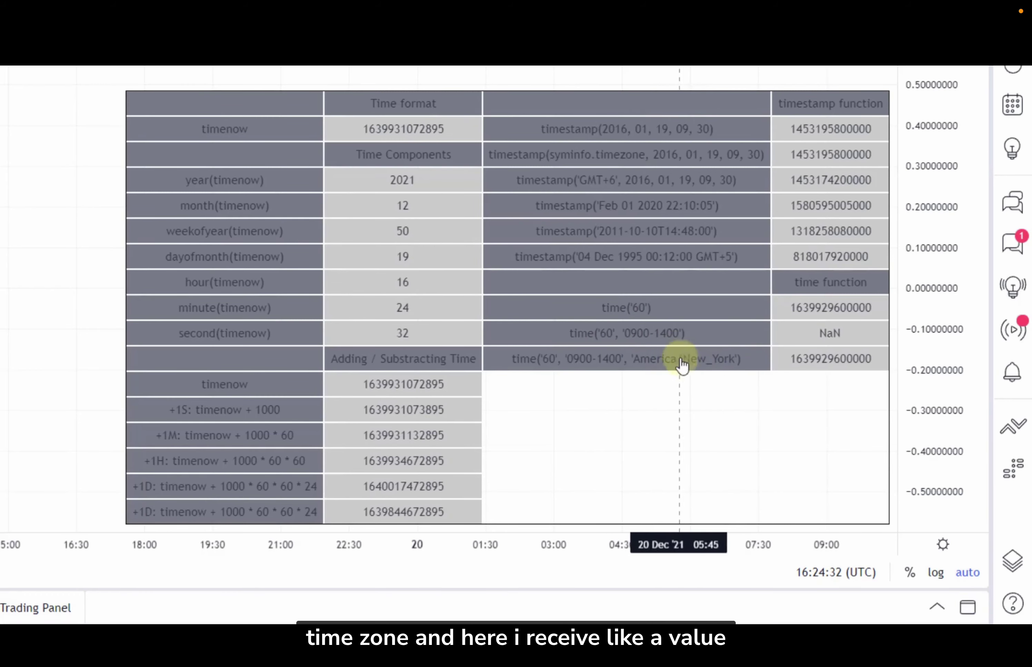